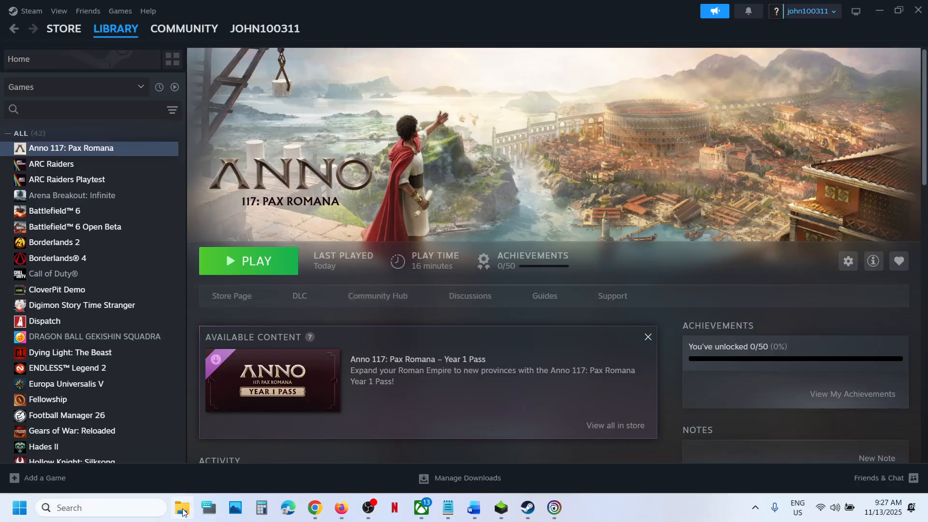
Launch File Explorer and browse Local Disk (C:) > Users into your own profile folder
left_click(181, 507)
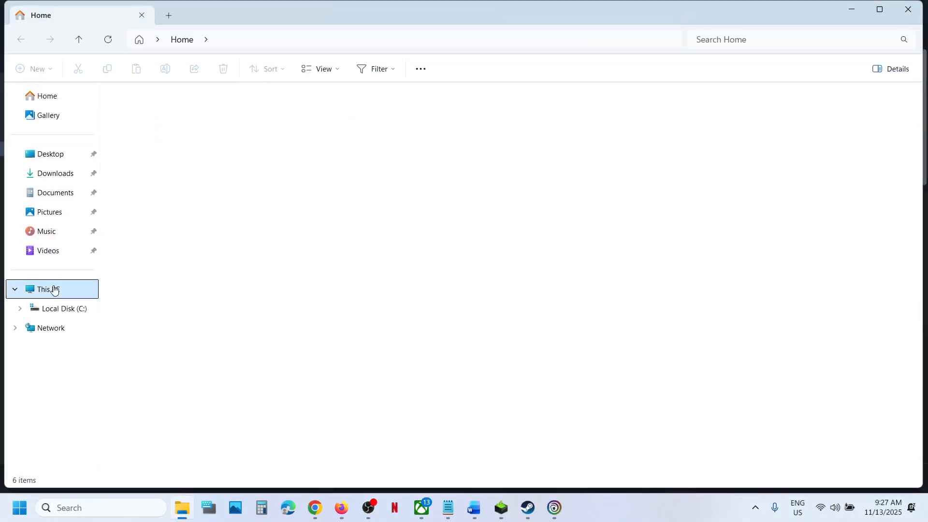
left_click(63, 308)
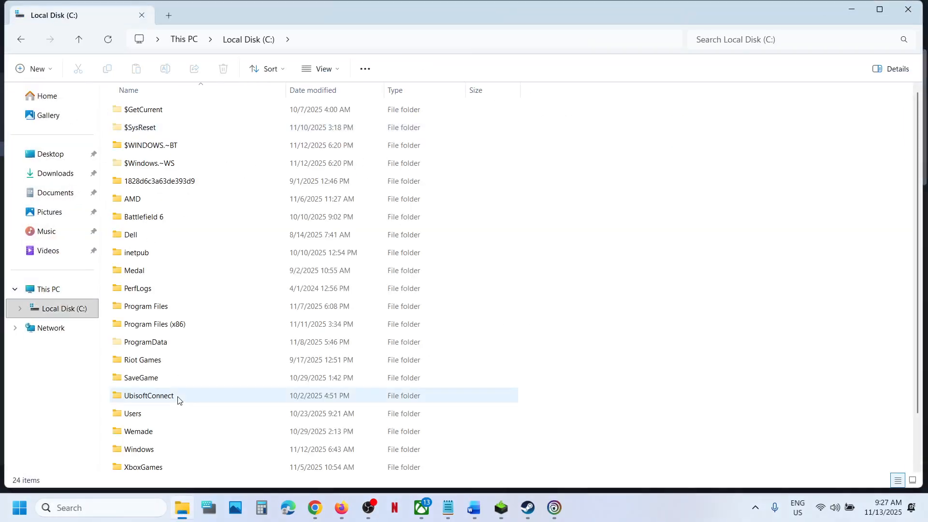
double_click(132, 413)
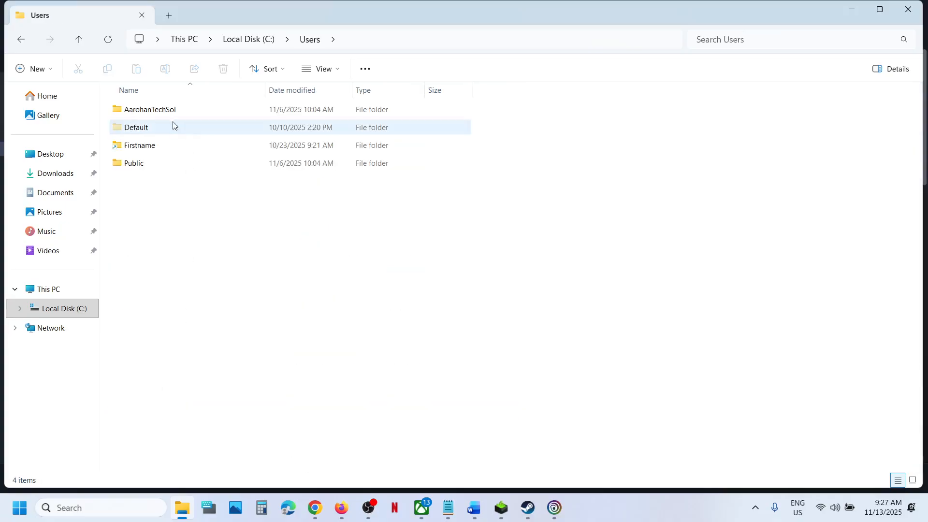
double_click(150, 109)
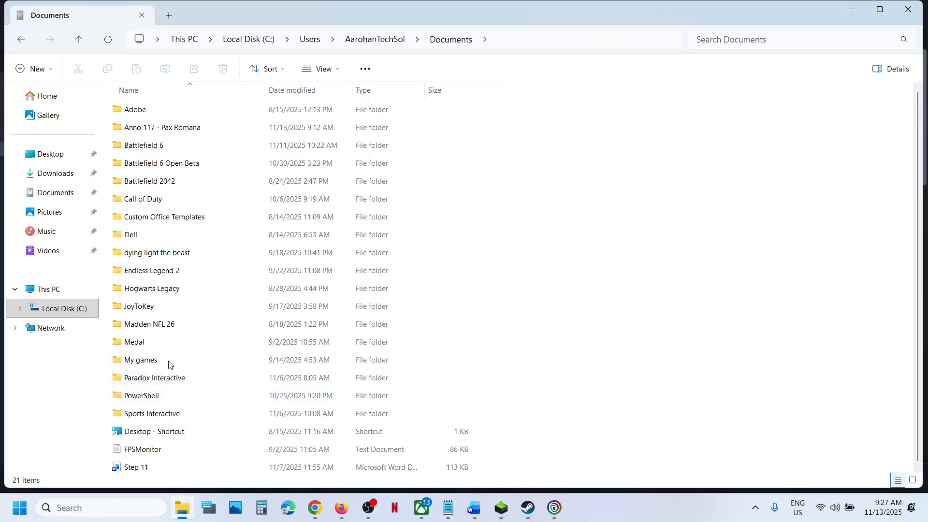
Browse Anno 117 - Pax Romana > accounts into the save folder, select both saves, then go up
left_click(161, 127)
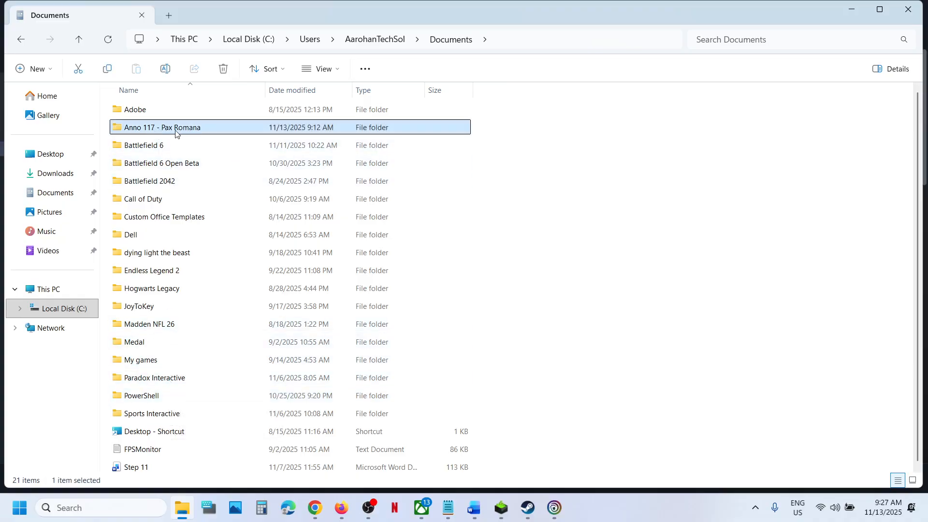
double_click(161, 127)
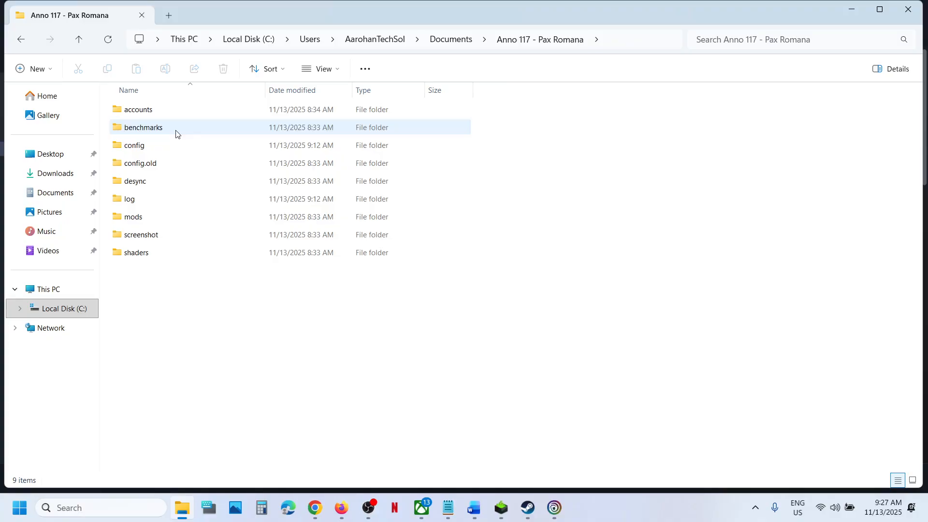
double_click(139, 110)
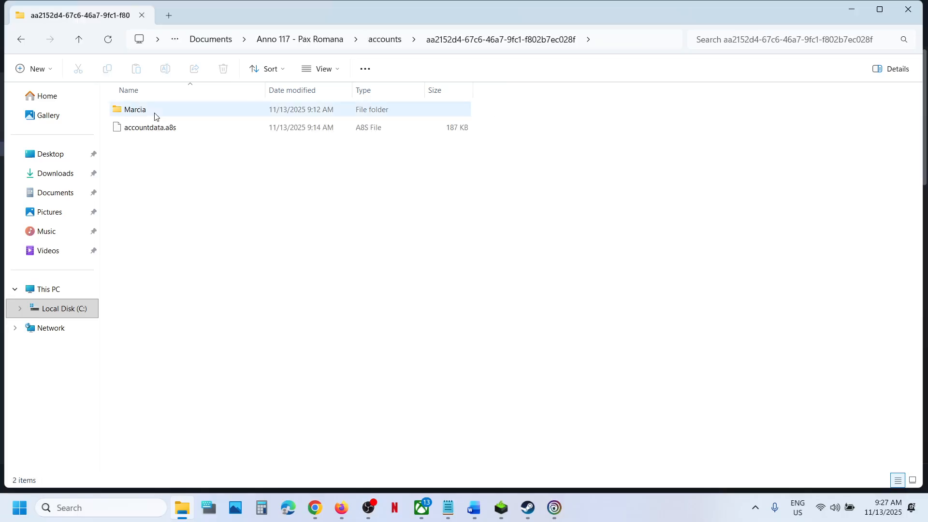
double_click(134, 110)
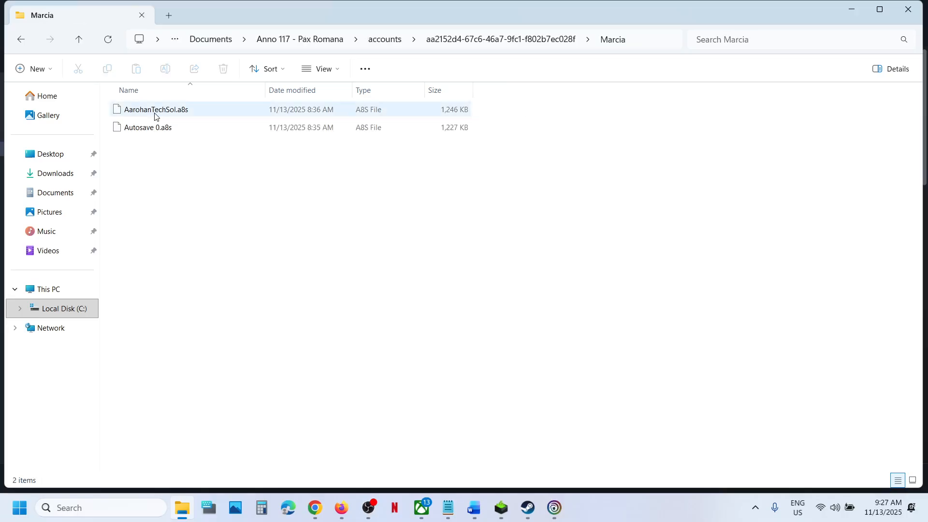
key("ctrl+a")
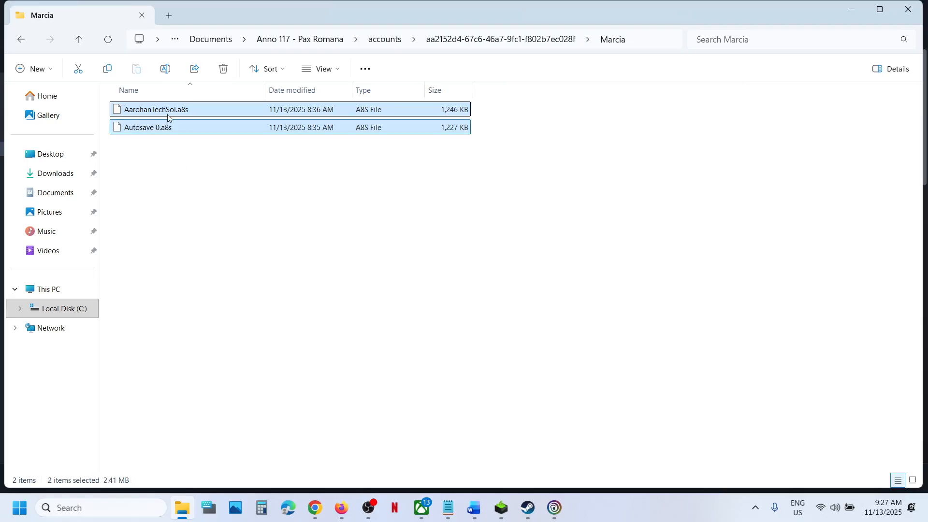
left_click(77, 39)
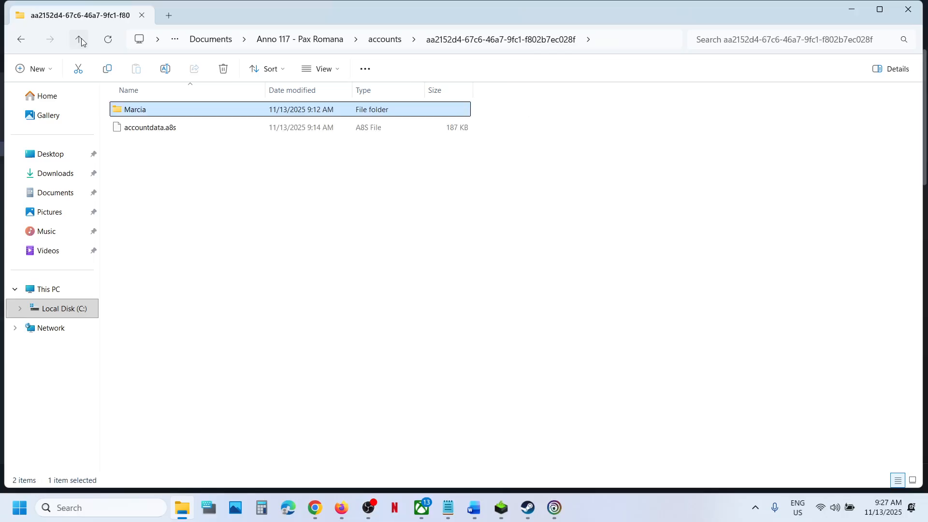
Go up to Anno 117 - Pax Romana, enter the config folder and select the engine file
left_click(79, 39)
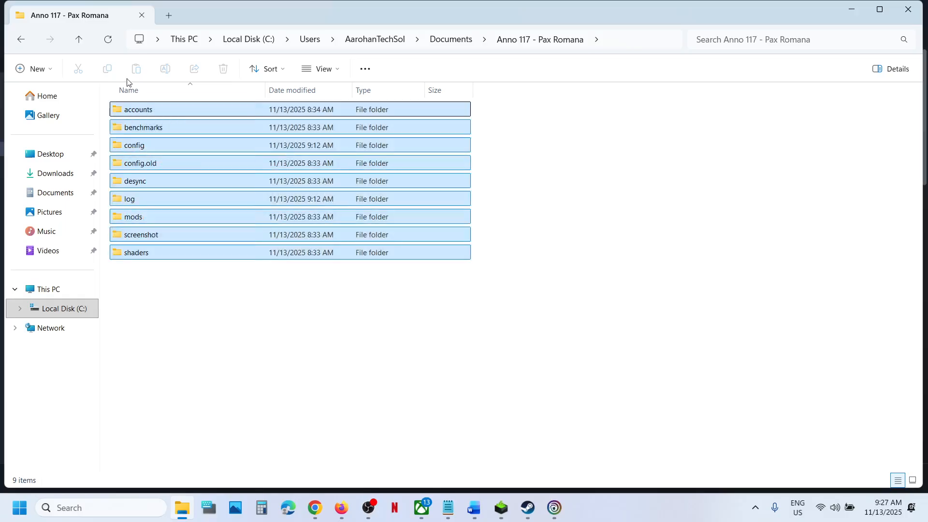
key("ctrl+a")
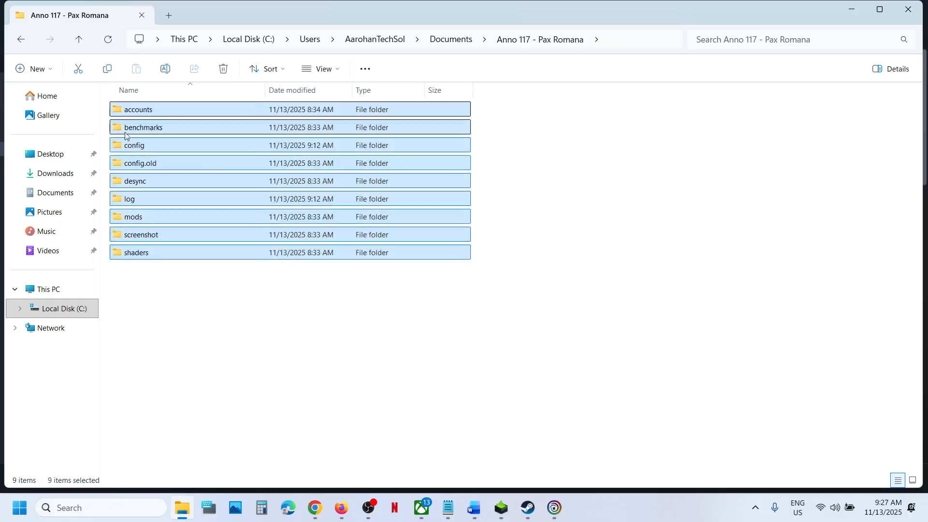
left_click(134, 145)
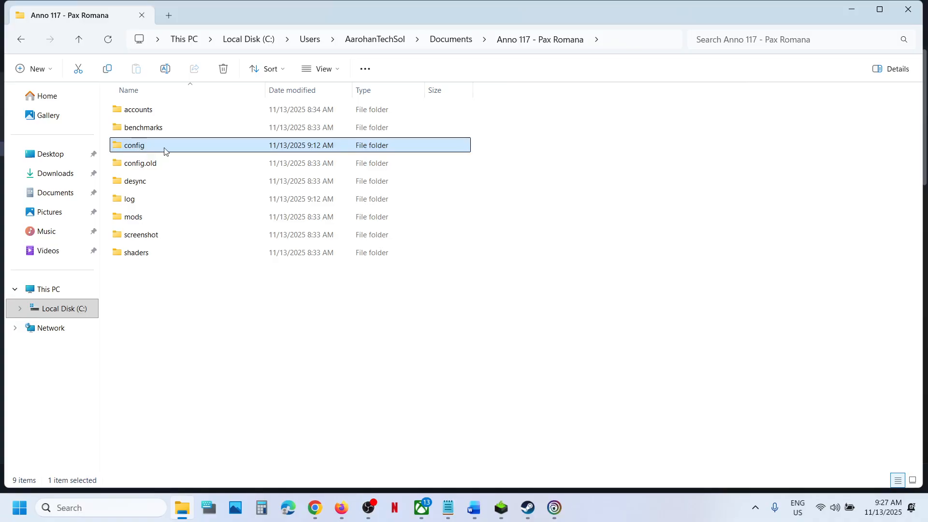
double_click(135, 145)
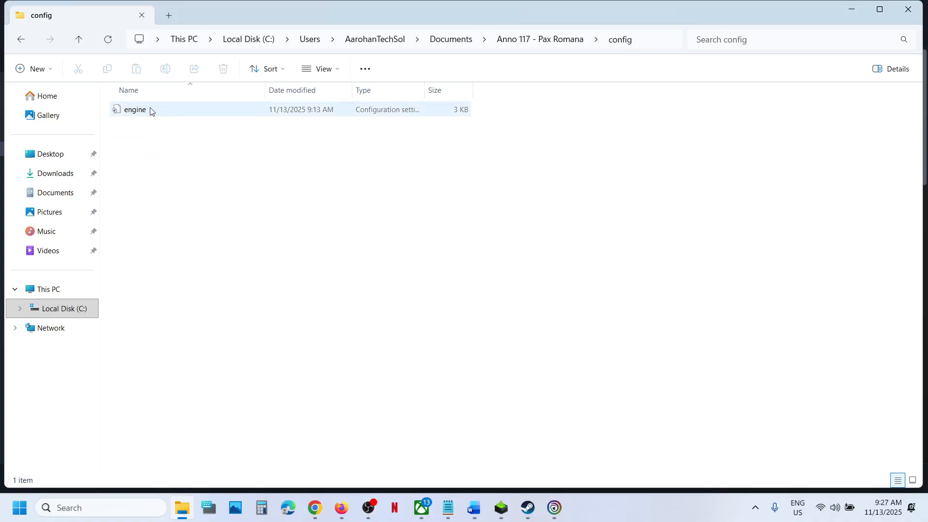
left_click(134, 109)
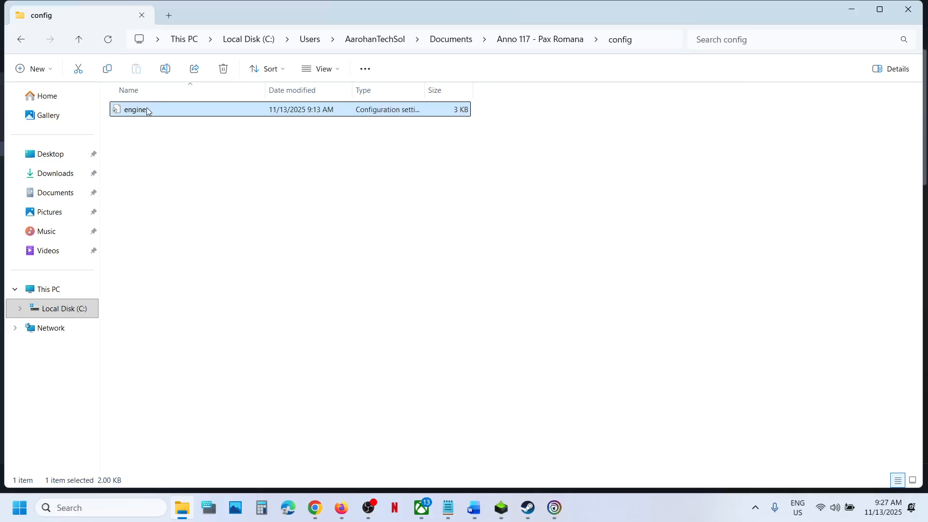
Open engine.ini in Notepad and scroll down to the Window section
double_click(135, 109)
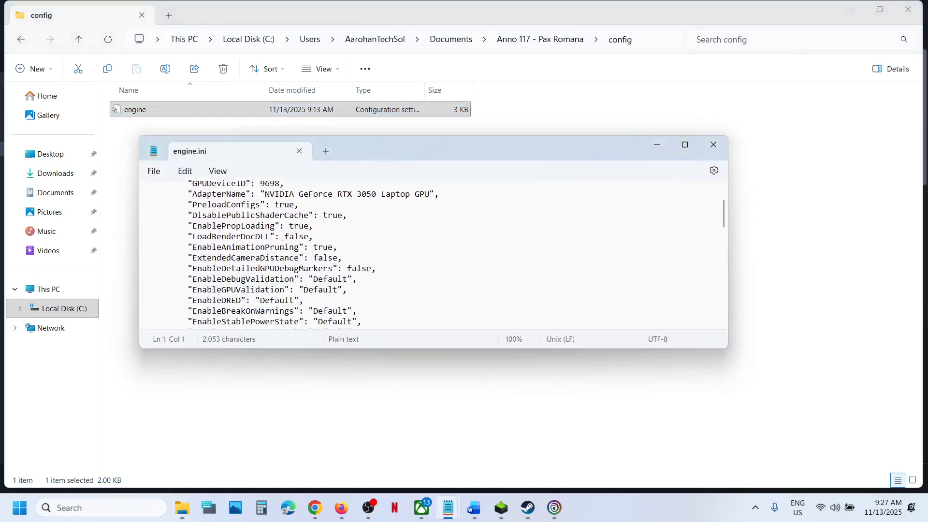
scroll("down", 3)
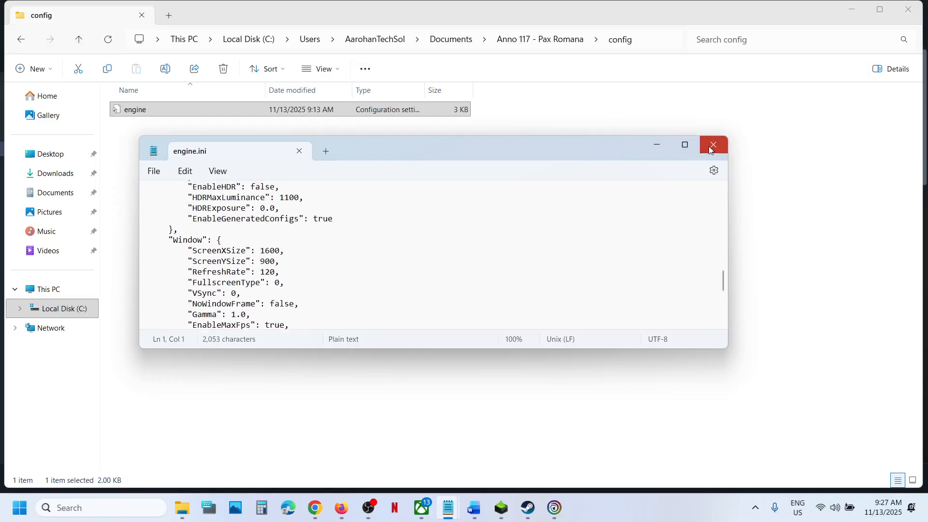
Close Notepad, reopen Anno 117 - Pax Romana > accounts, then go back up to the game folder
left_click(712, 145)
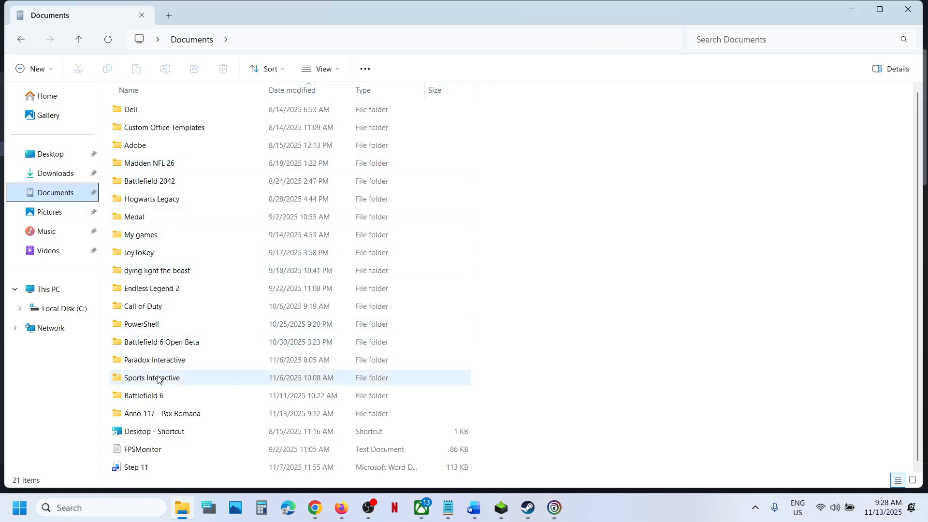
double_click(161, 413)
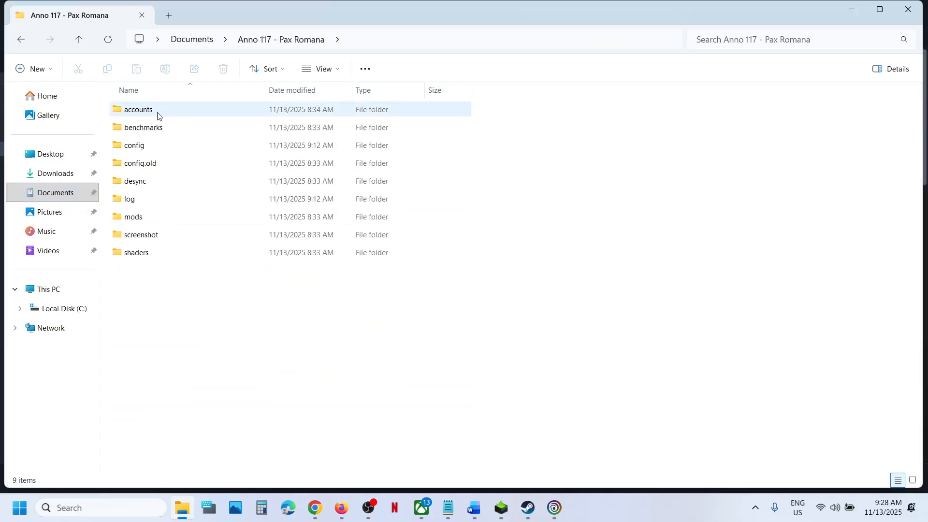
double_click(137, 109)
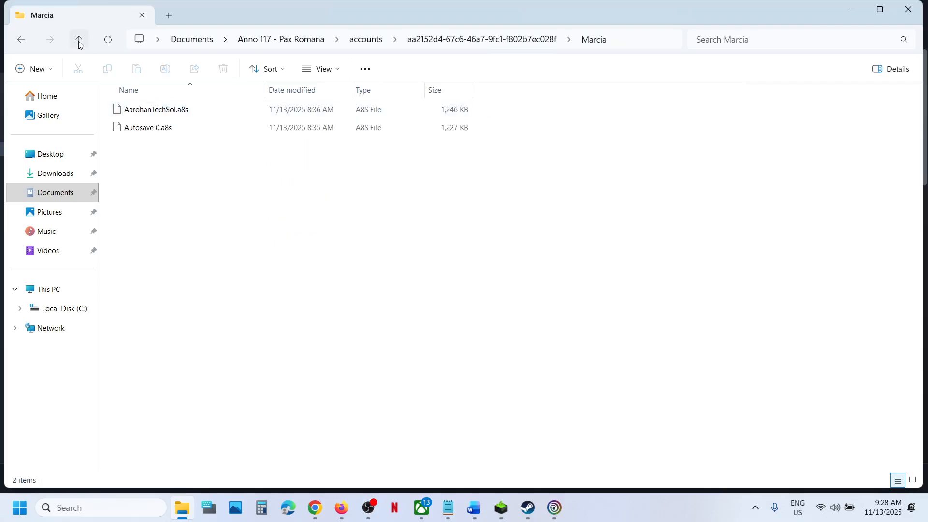
left_click(78, 39)
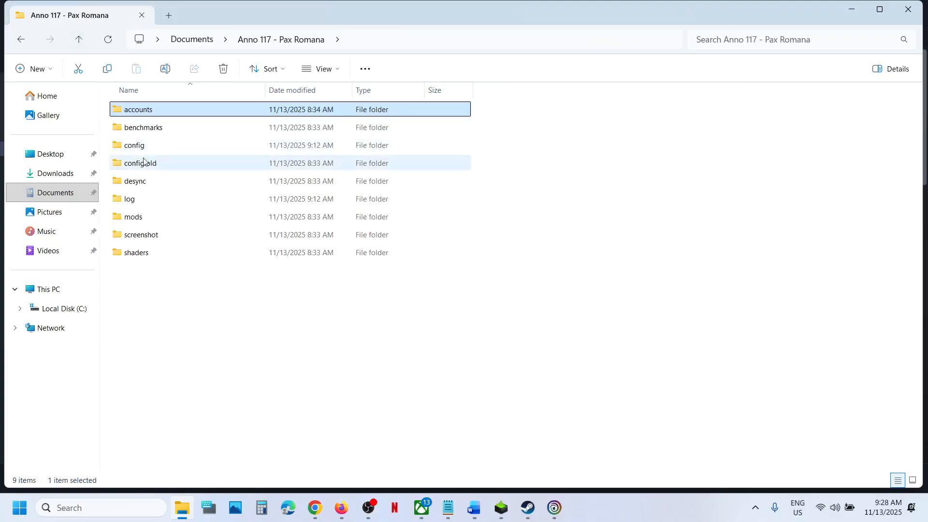
Reopen config/engine.ini, close Notepad, and minimize Explorer to reveal the Steam library
double_click(133, 145)
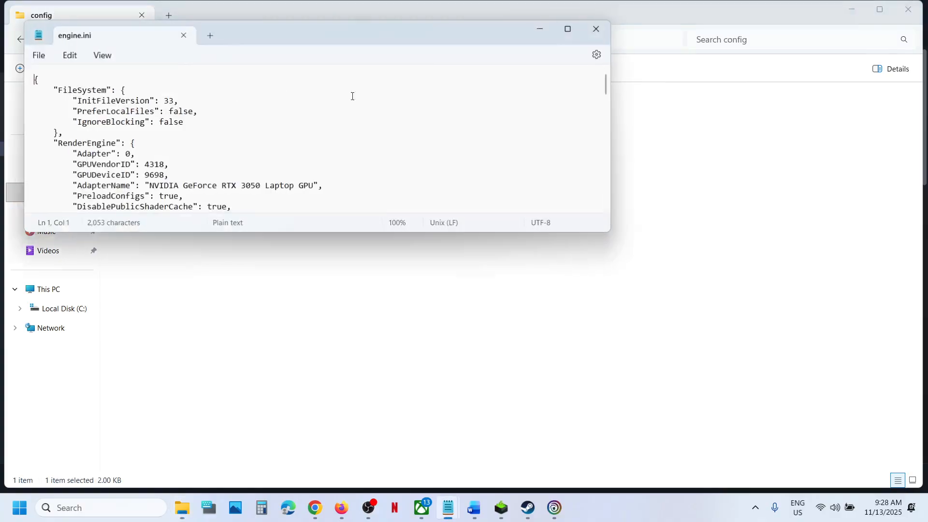
left_click(595, 29)
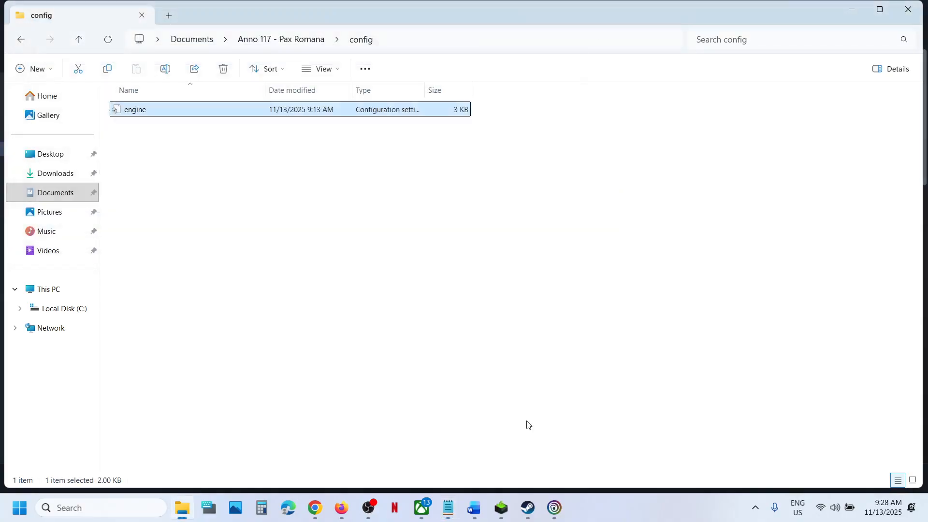
left_click(525, 508)
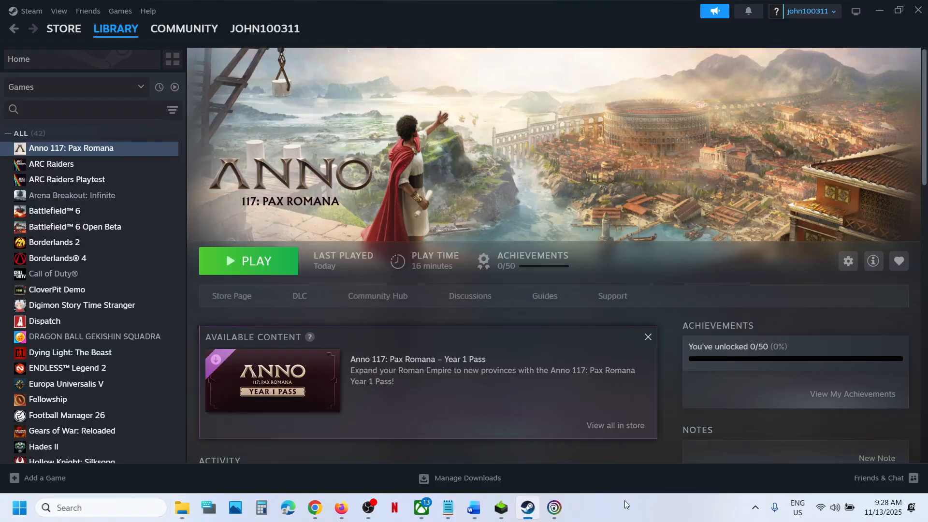